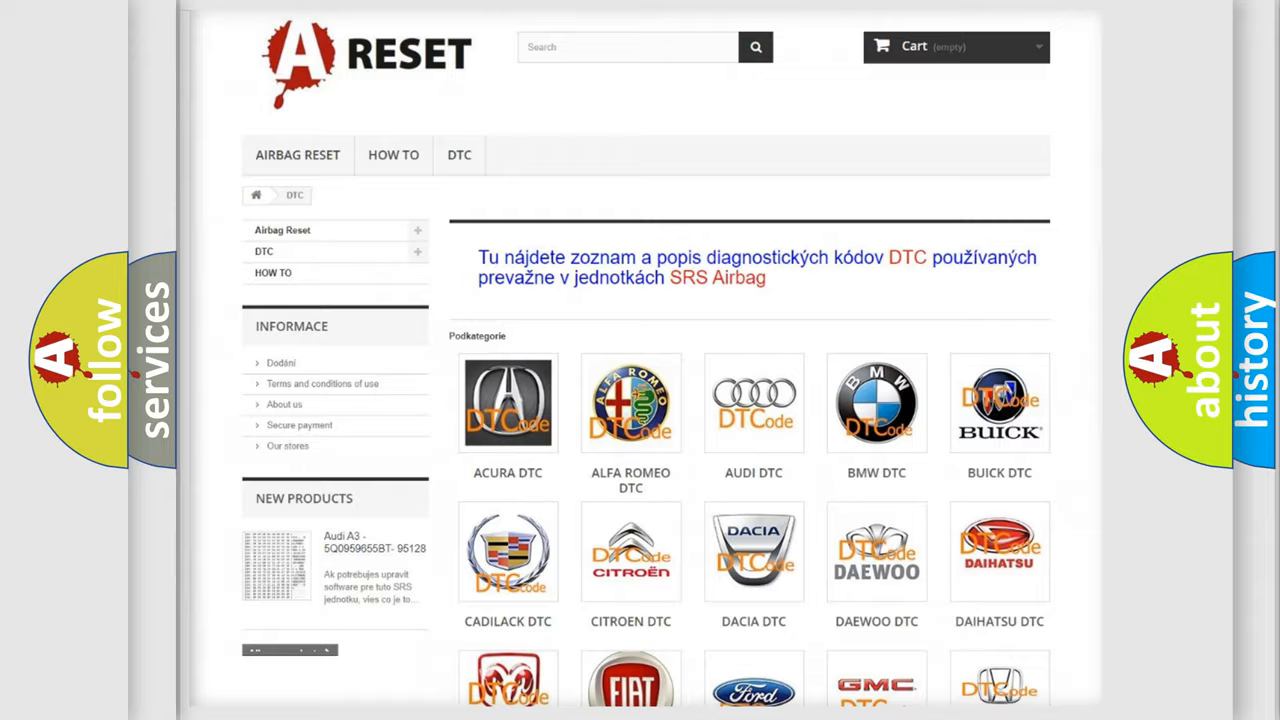
pyautogui.scroll(-3)
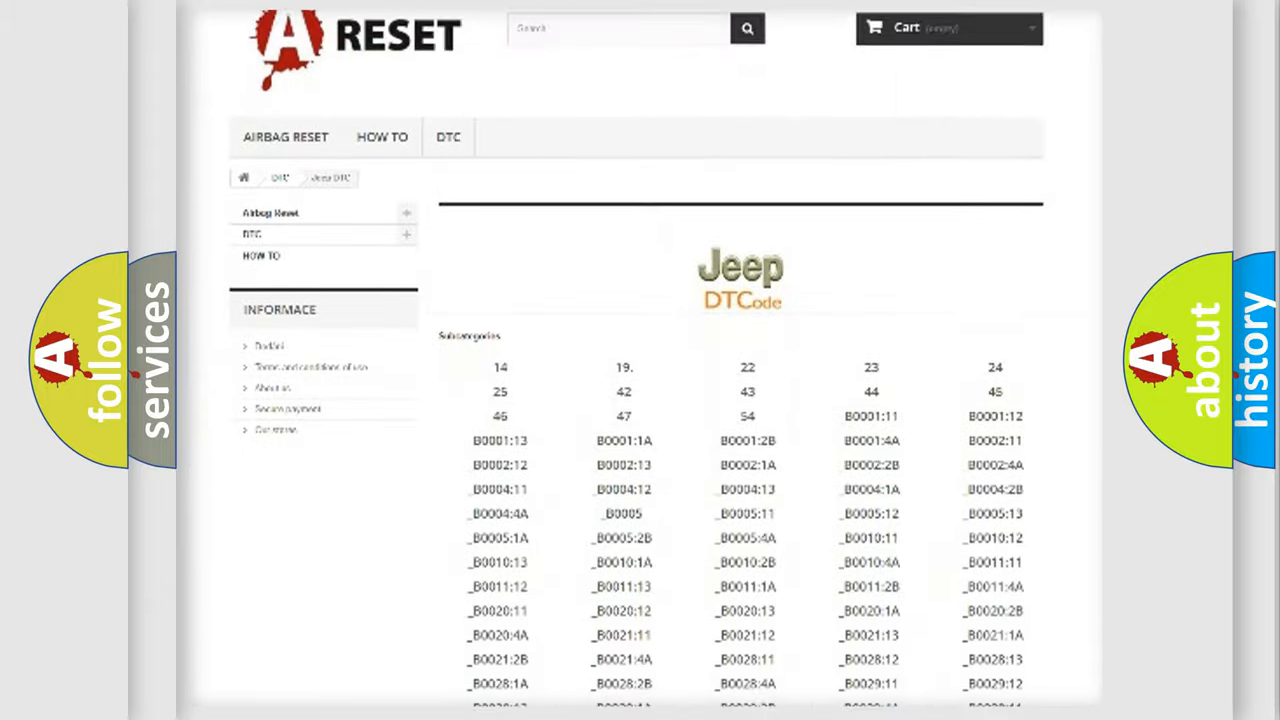
pyautogui.scroll(-3)
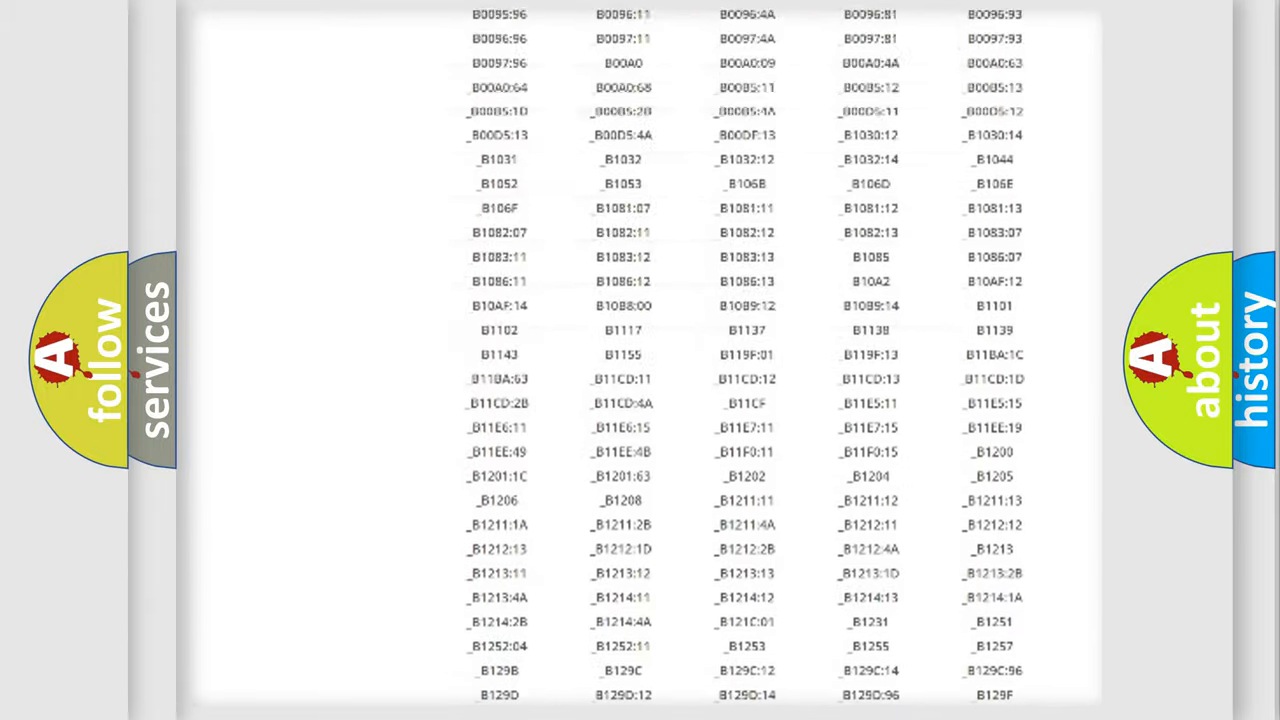
pyautogui.scroll(3)
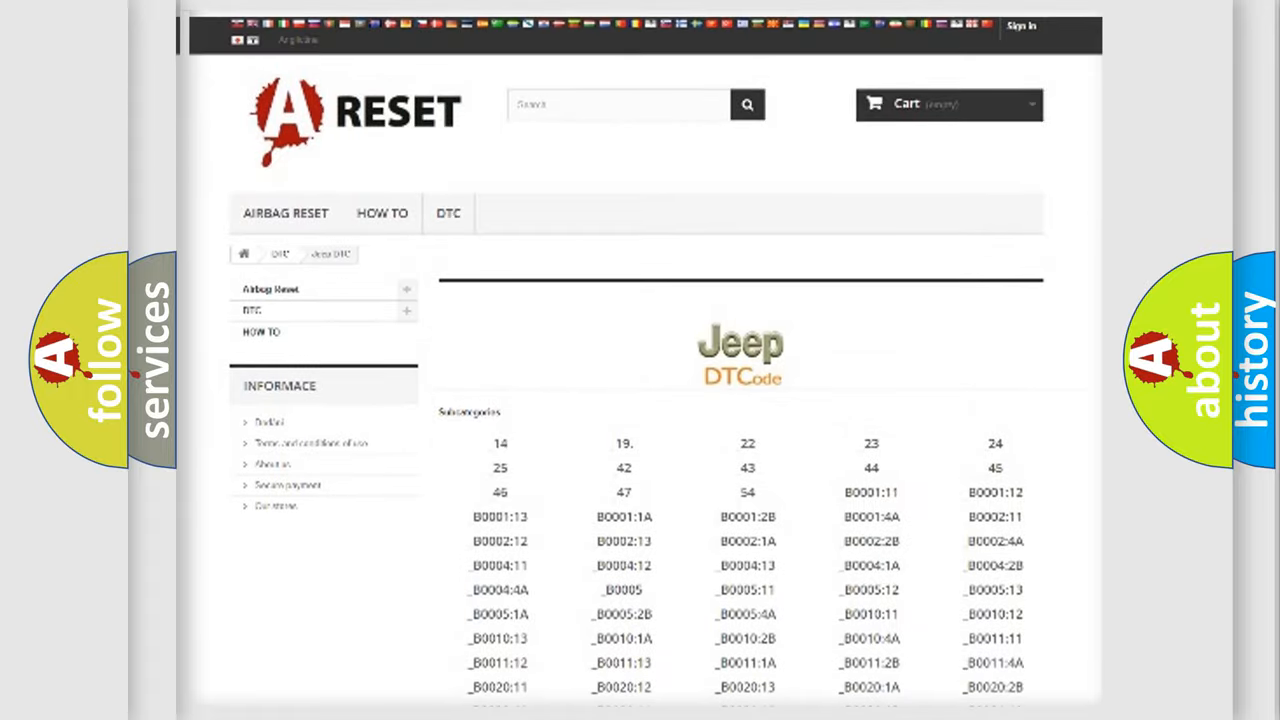